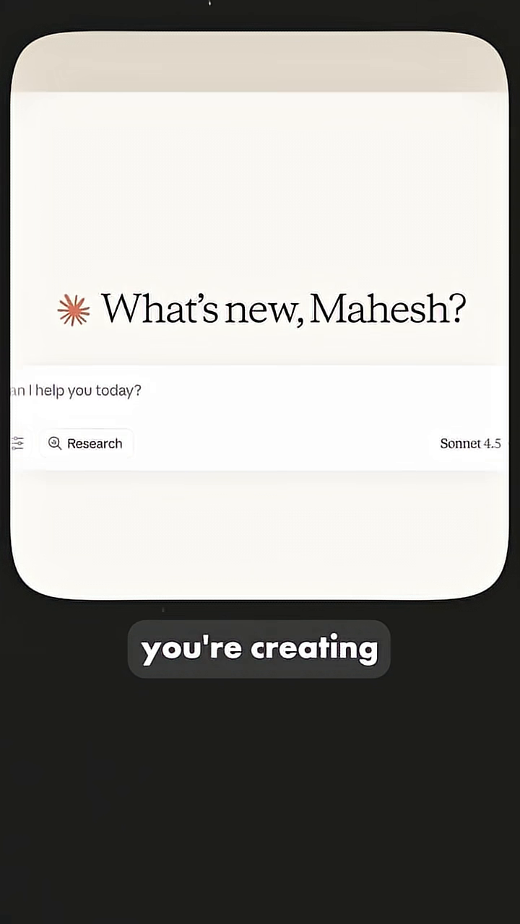
scroll("down", 3)
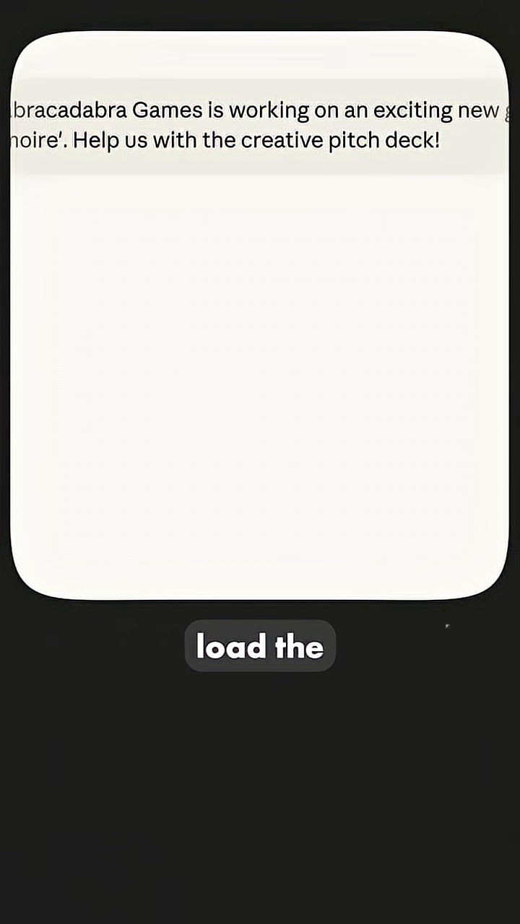